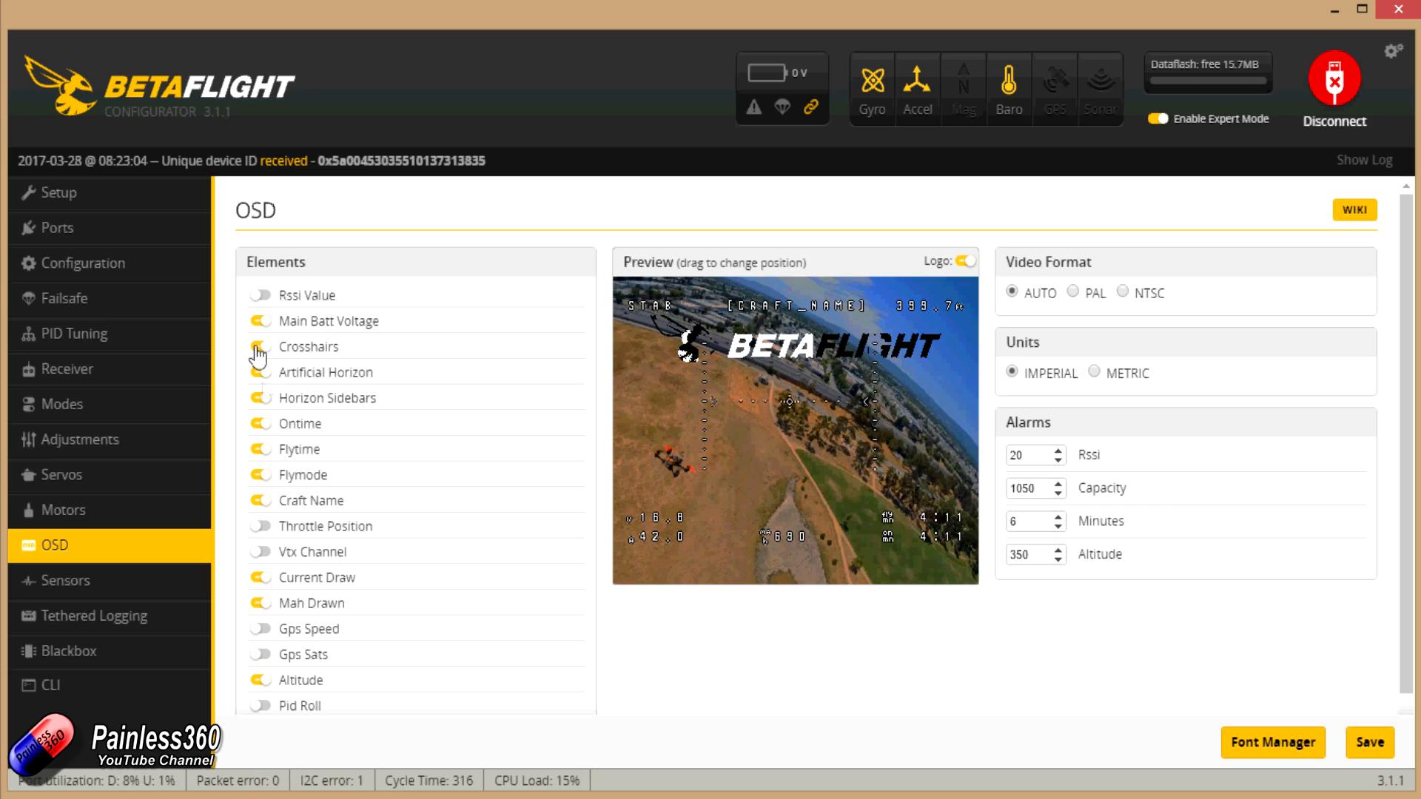
Step: Switch the Logo toggle off so the Betaflight logo leaves the OSD preview
click(261, 346)
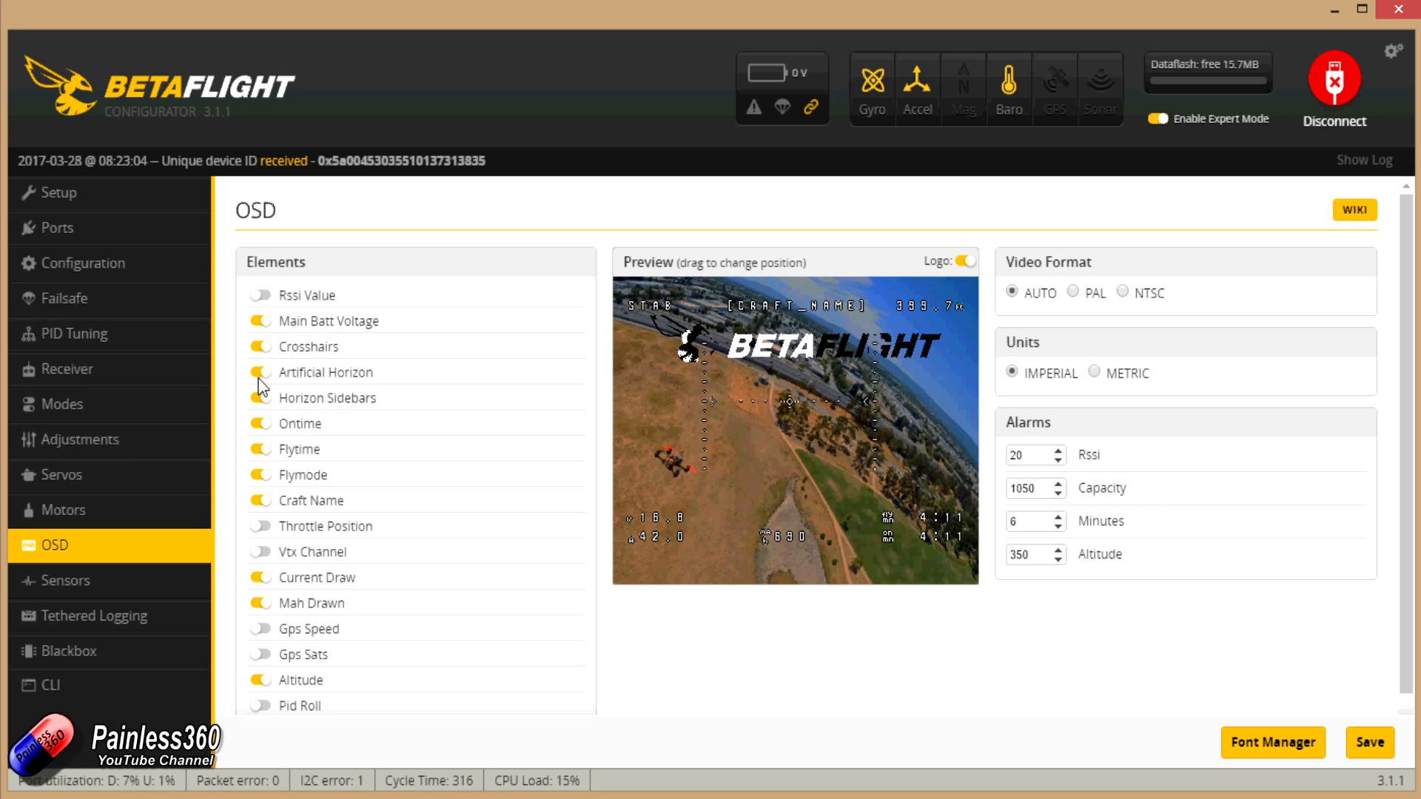
mouse_move(956, 269)
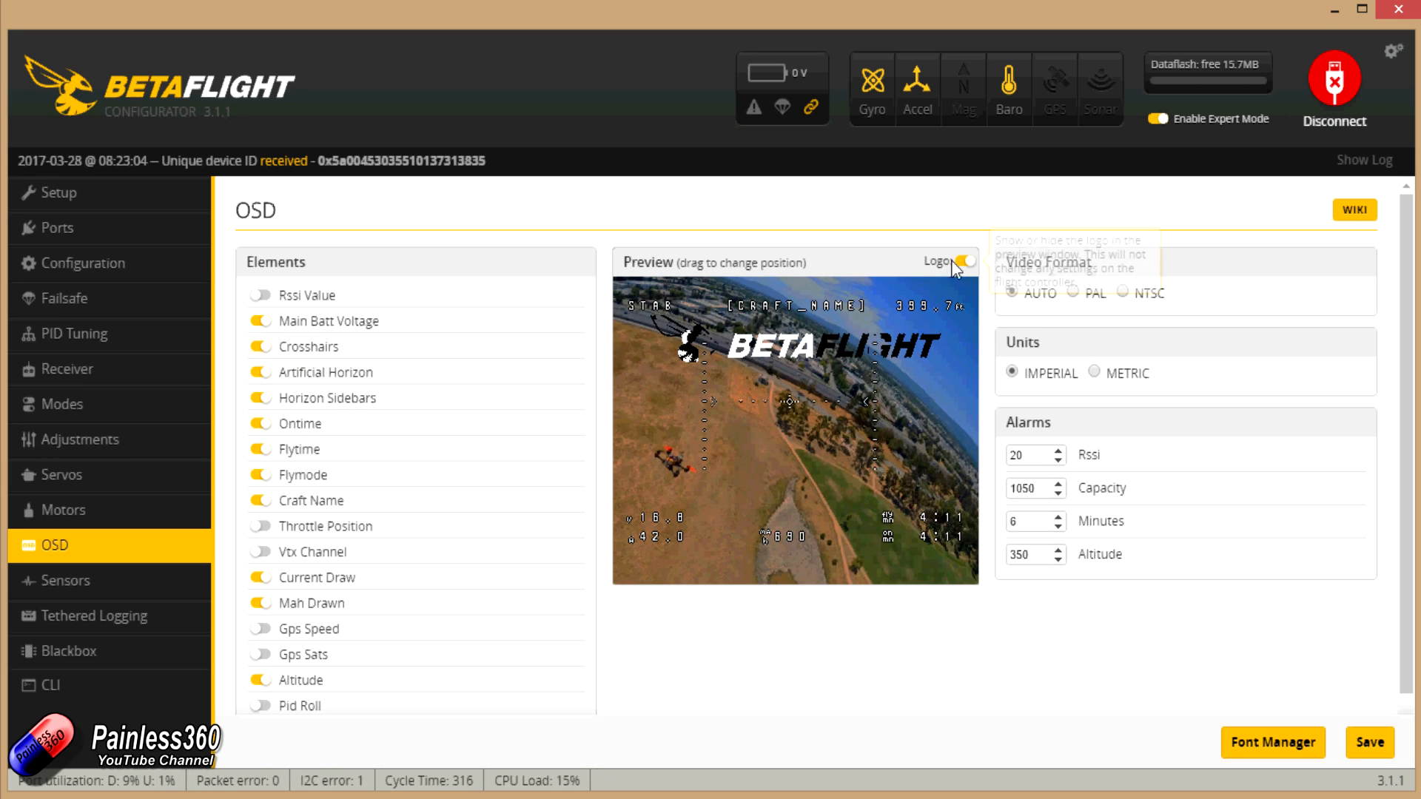
click(964, 260)
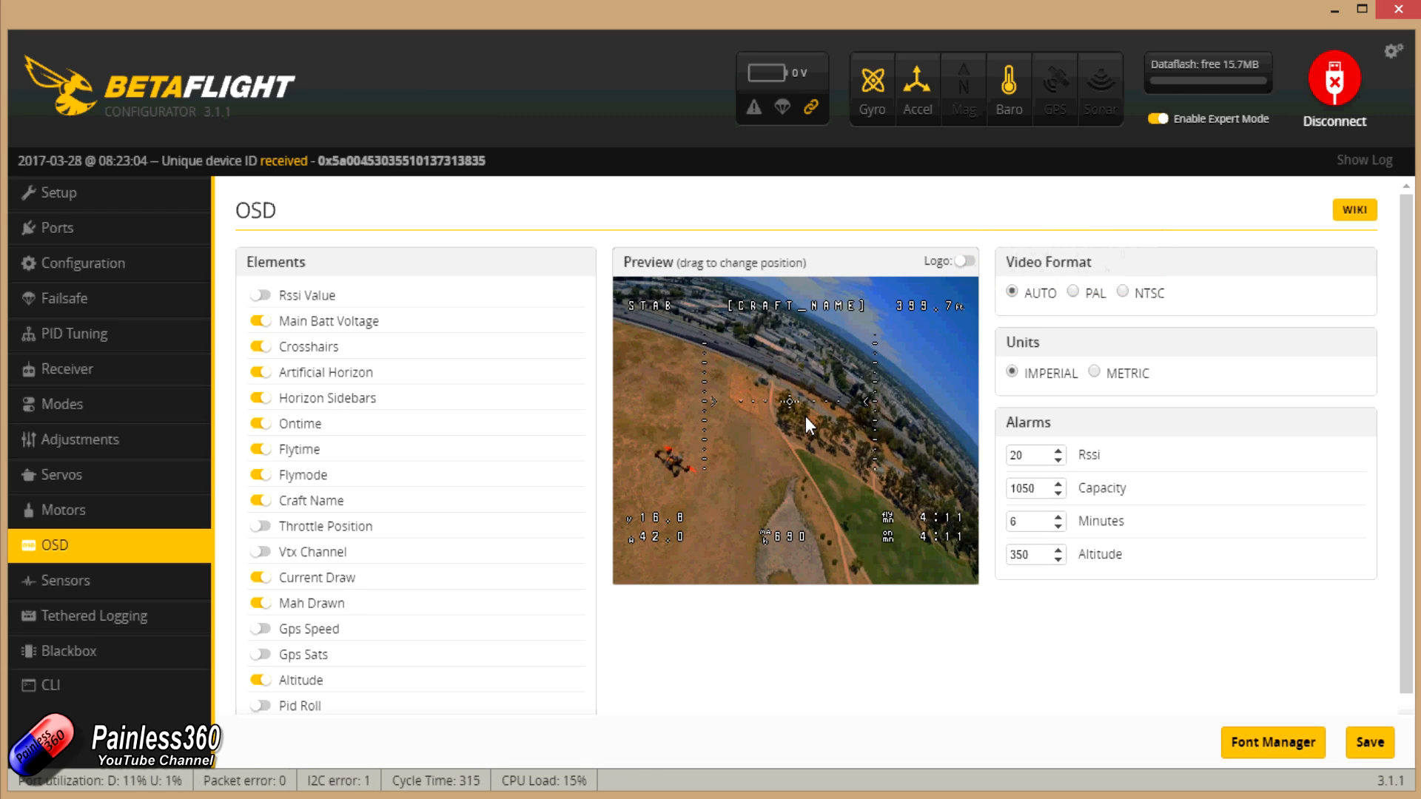
mouse_move(886, 478)
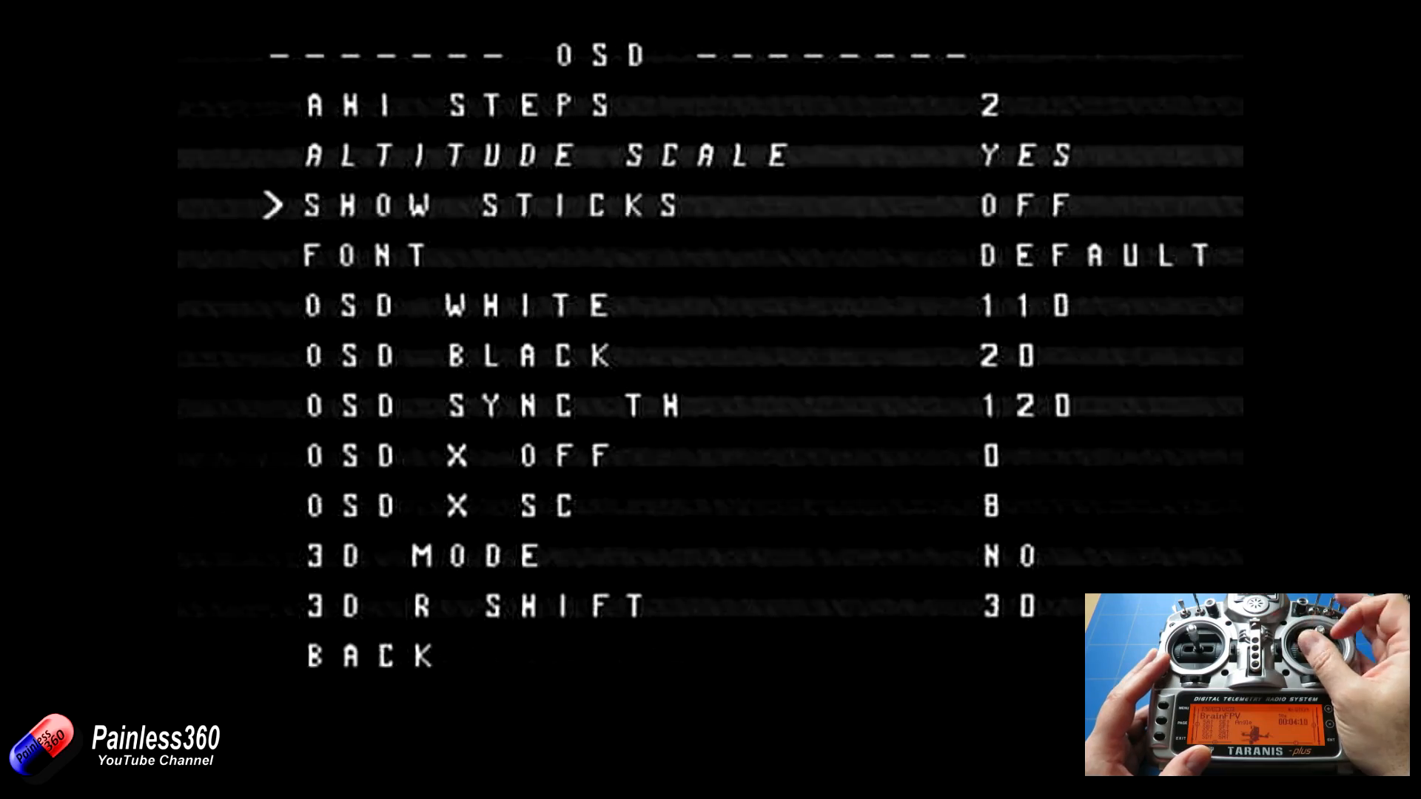
Step: Scroll the OSD settings list past font, black level and 3D mode to its end
key(Up)
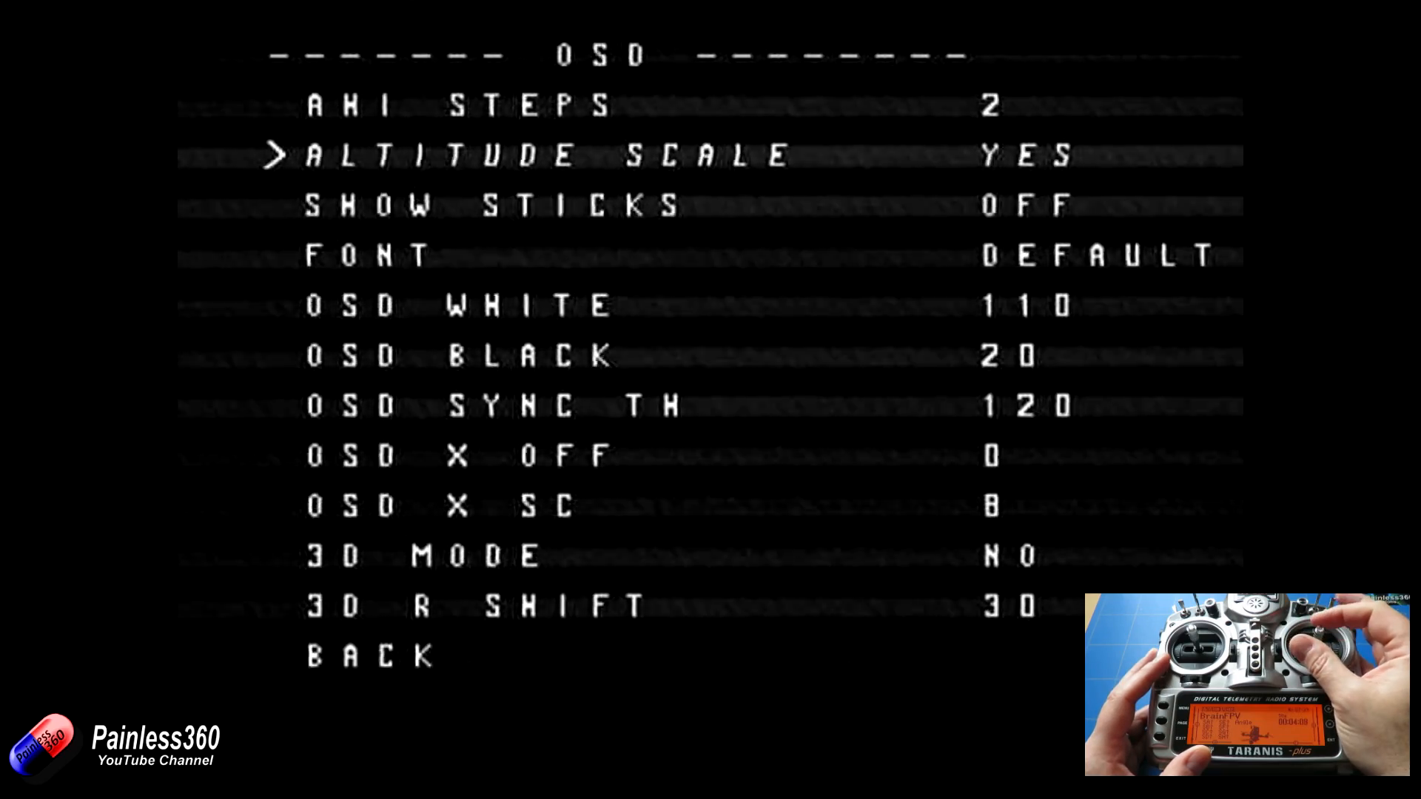
key(Down)
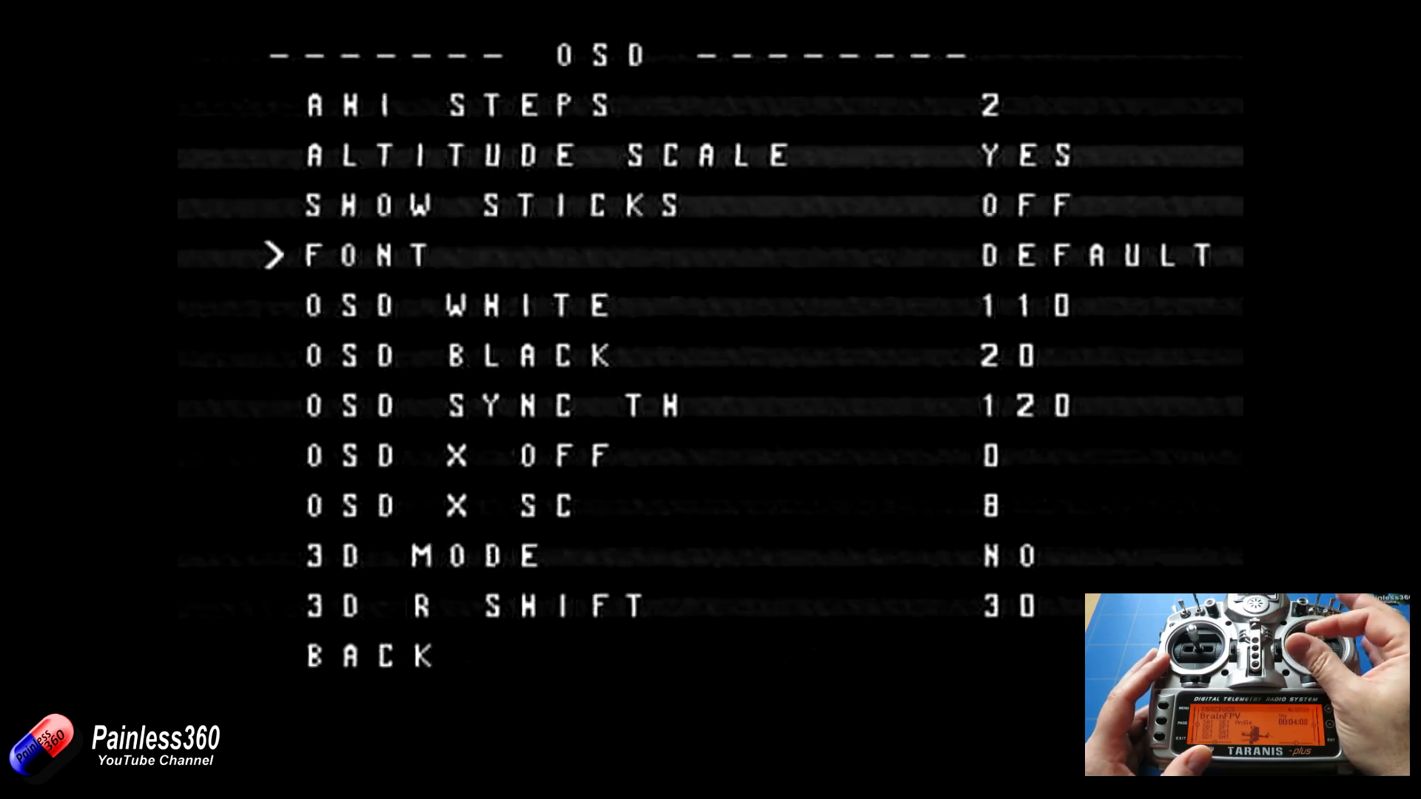
key(down)
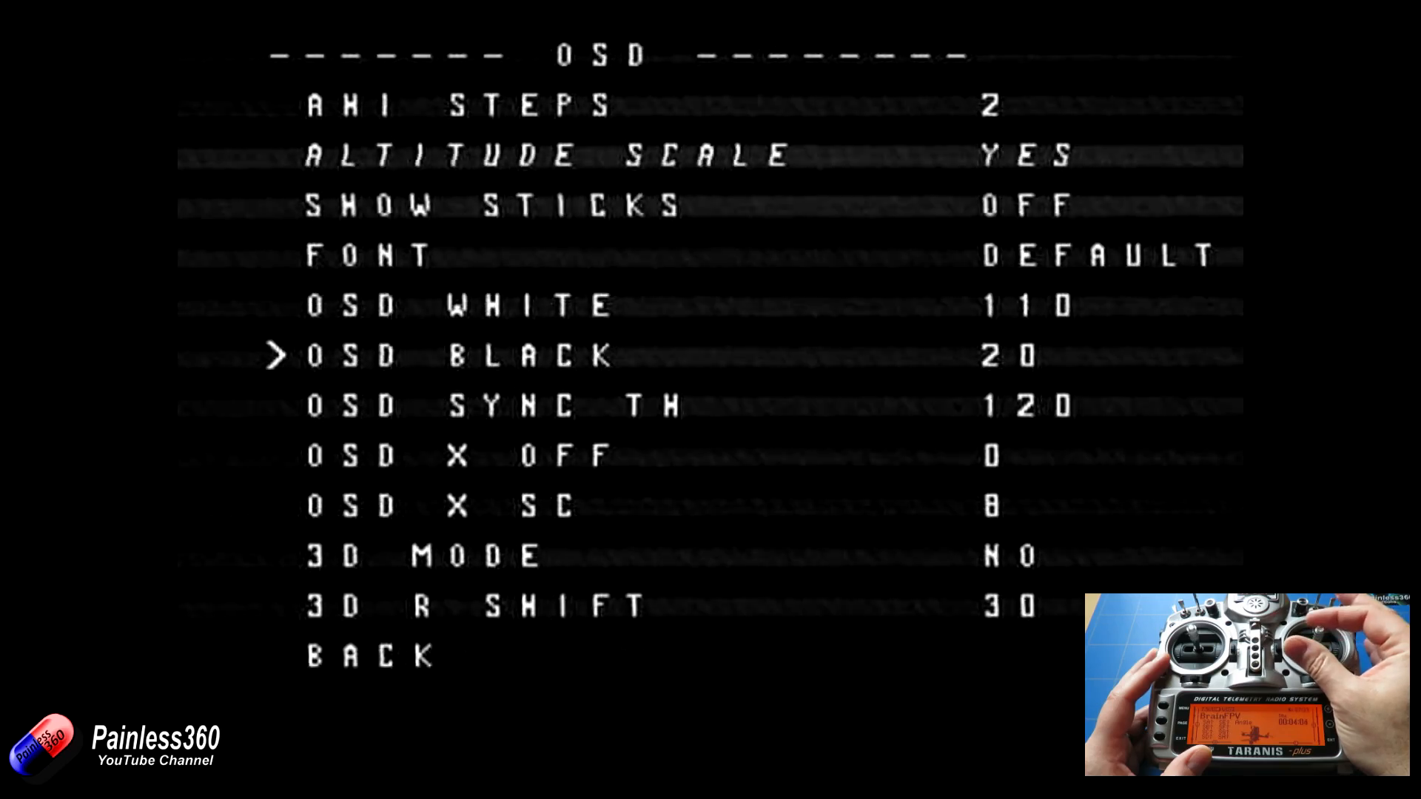
key(down)
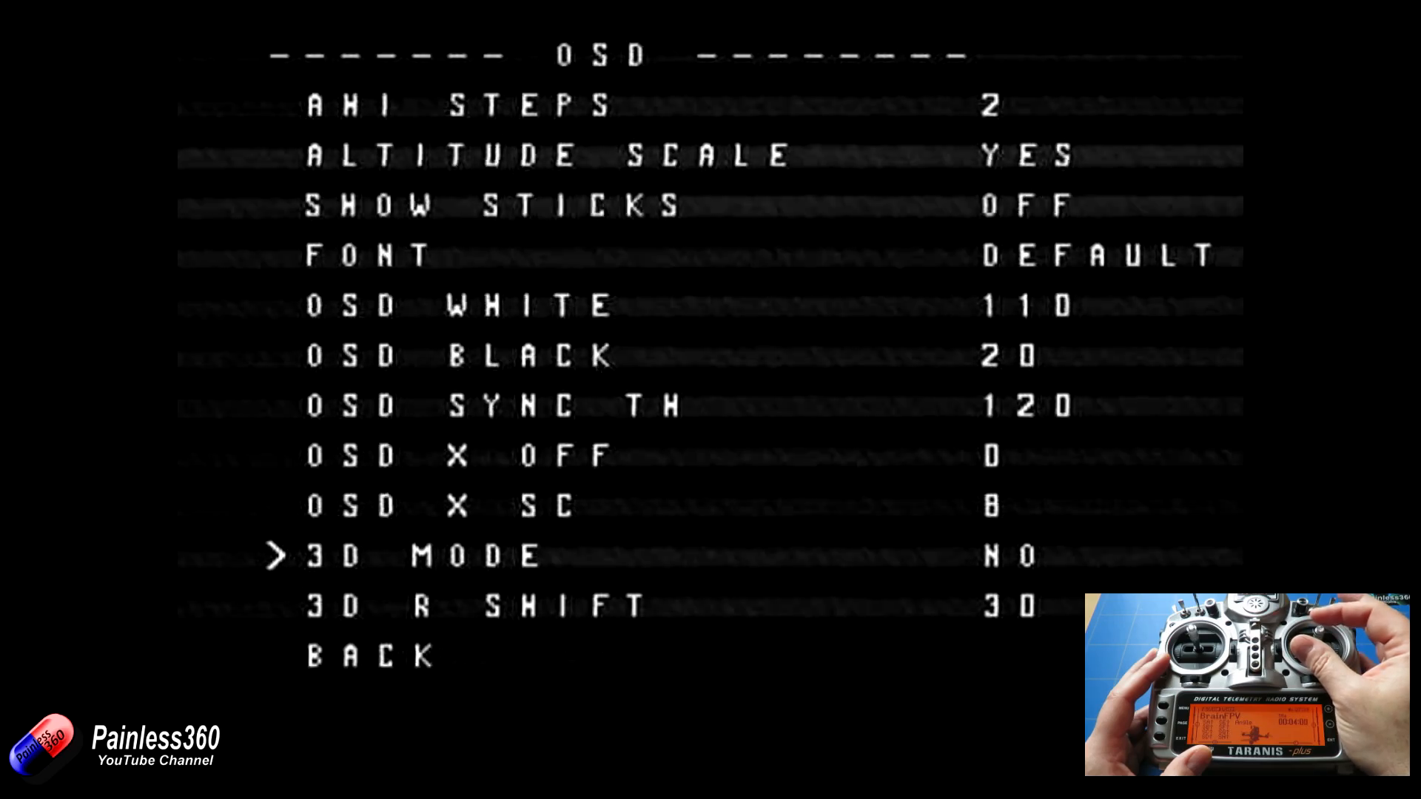
key(Down)
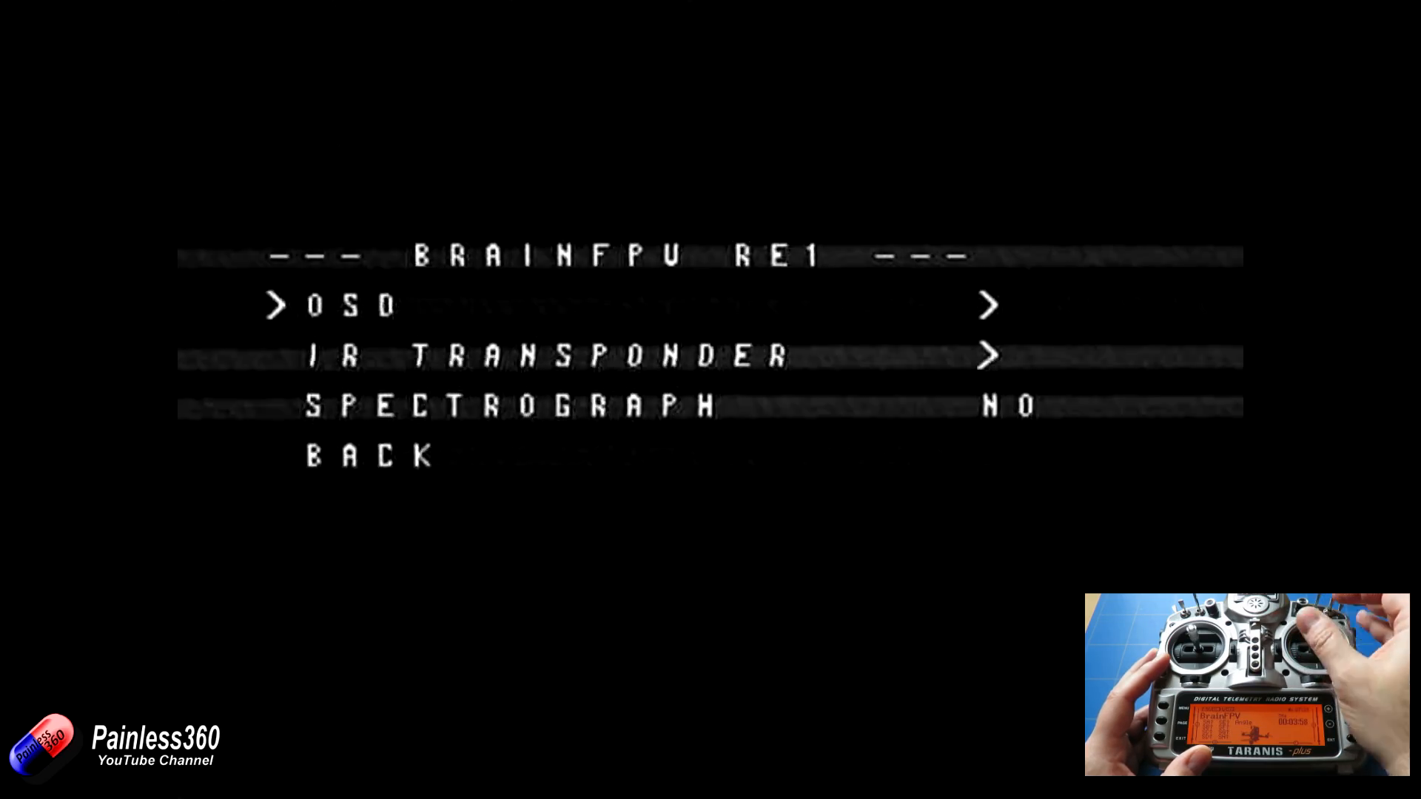
key(Down)
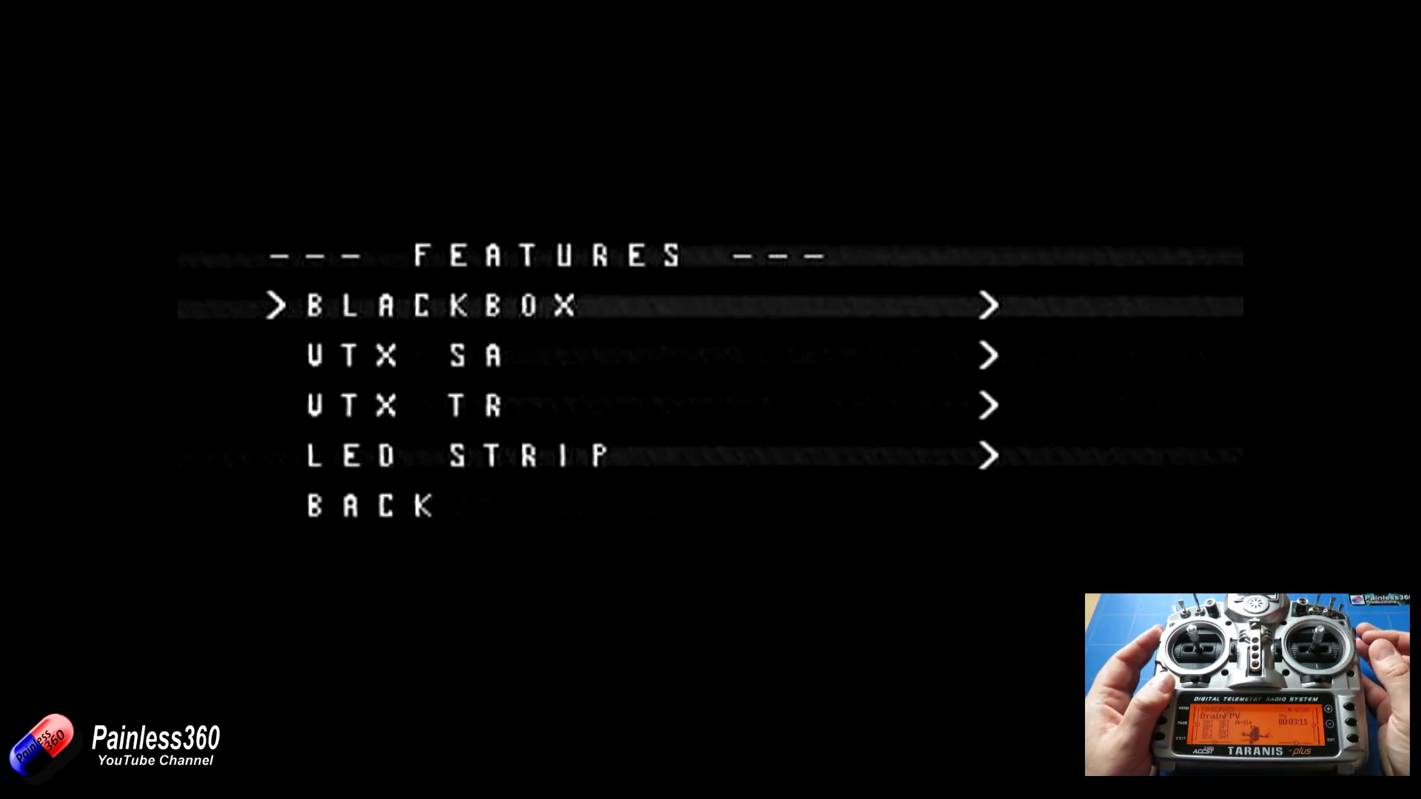
Step: Move down the Features list toward BACK to reach the OSD active elements
key(Down)
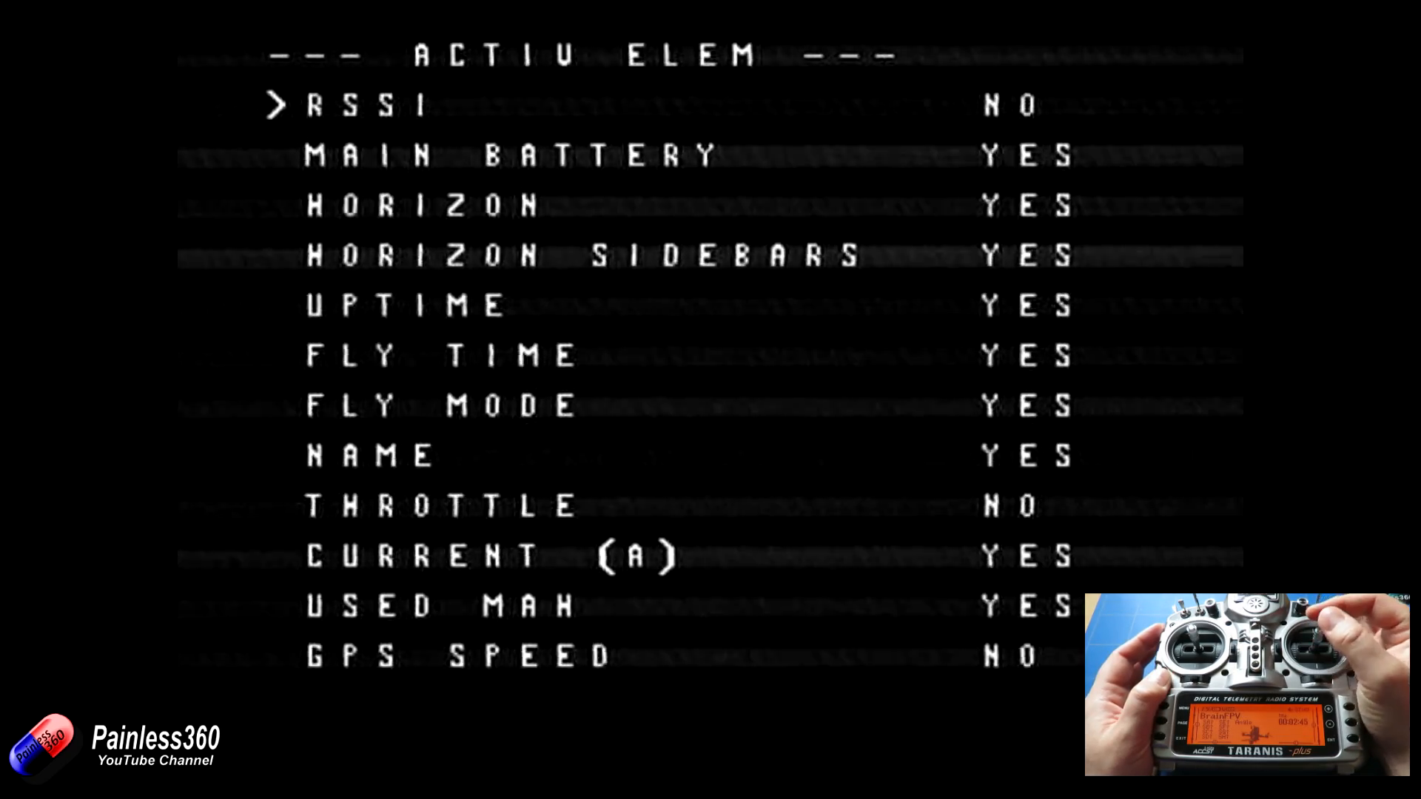
Step: Page down the Active Elements list past UPTIME and FLY TIME to GPS sats, altitude and PIDs
key(Down)
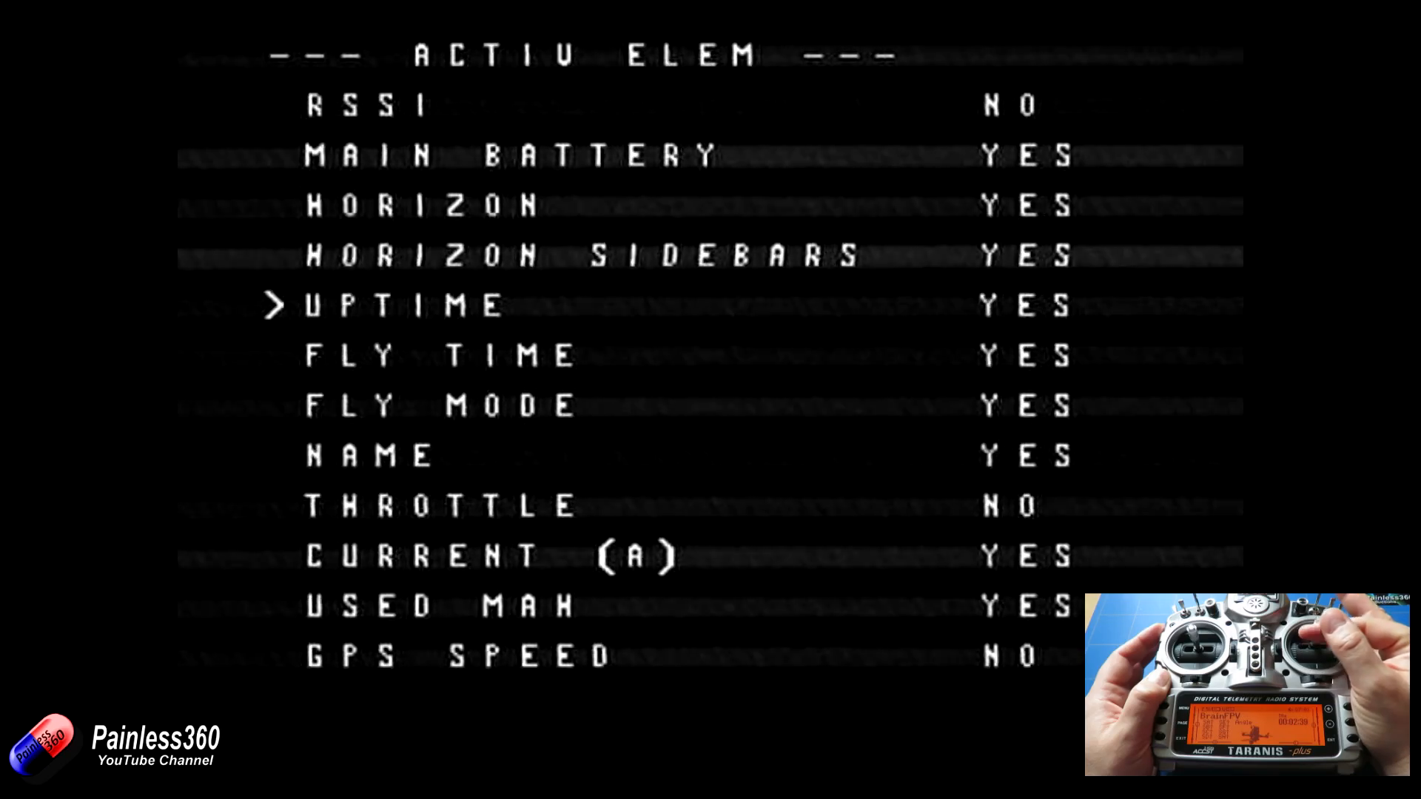
key(up)
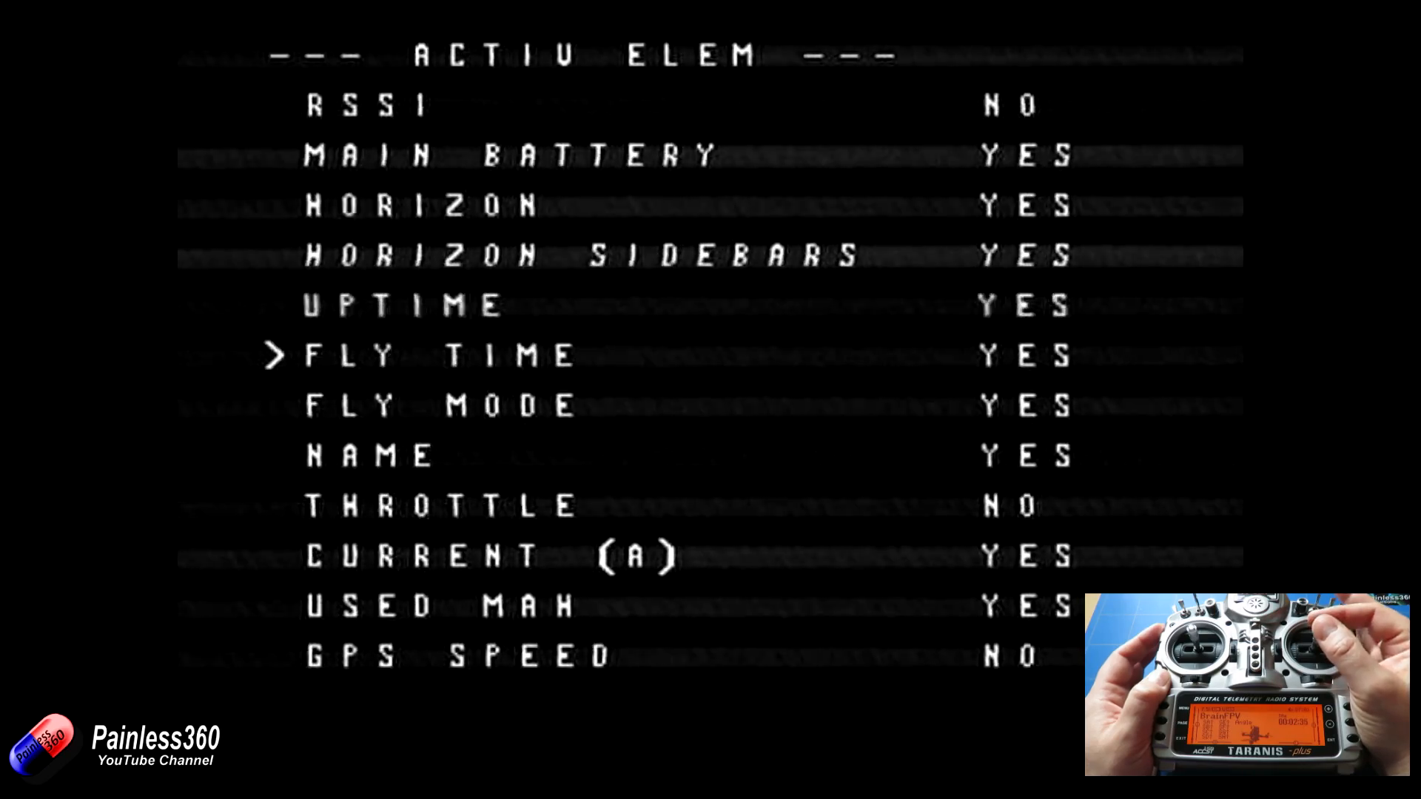
key(Down)
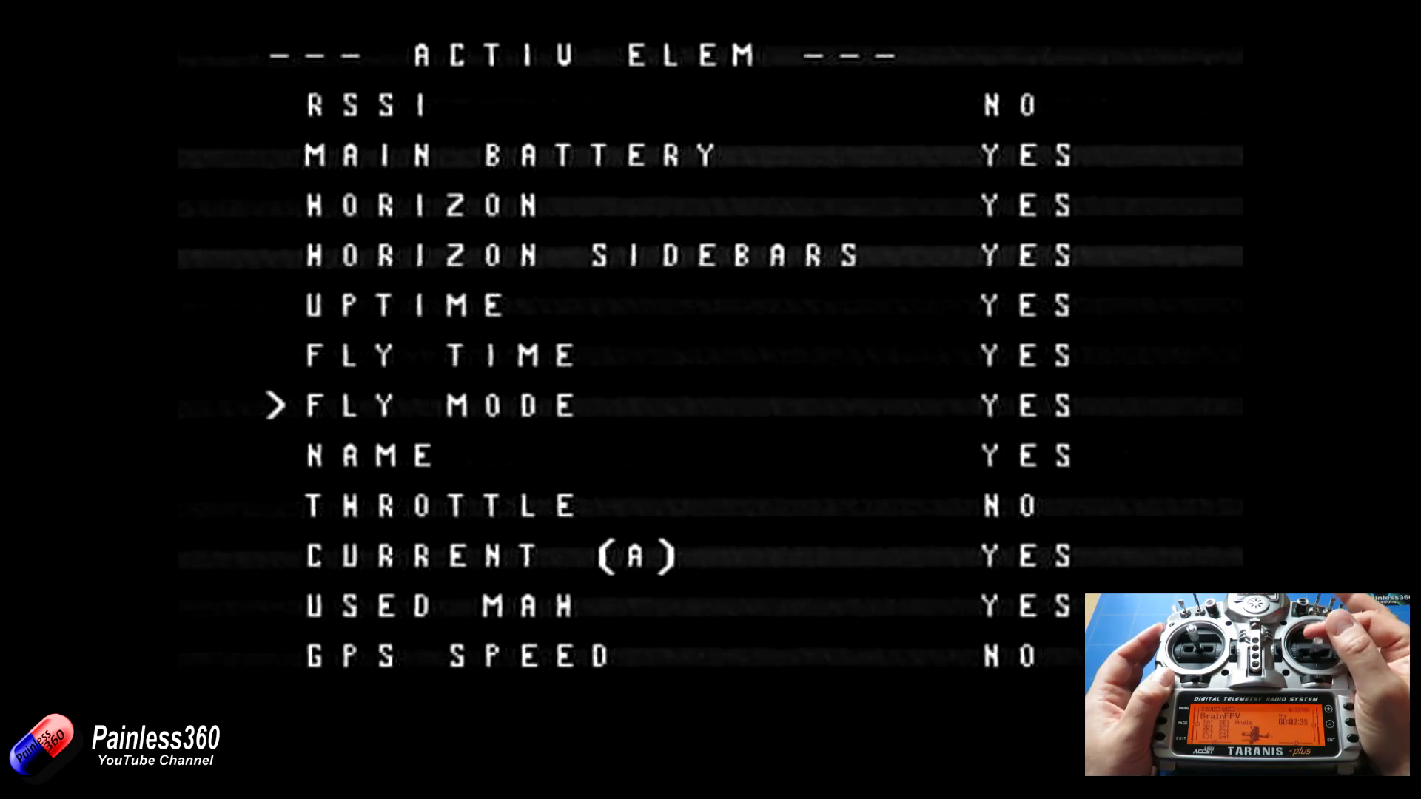
scroll(down, 3)
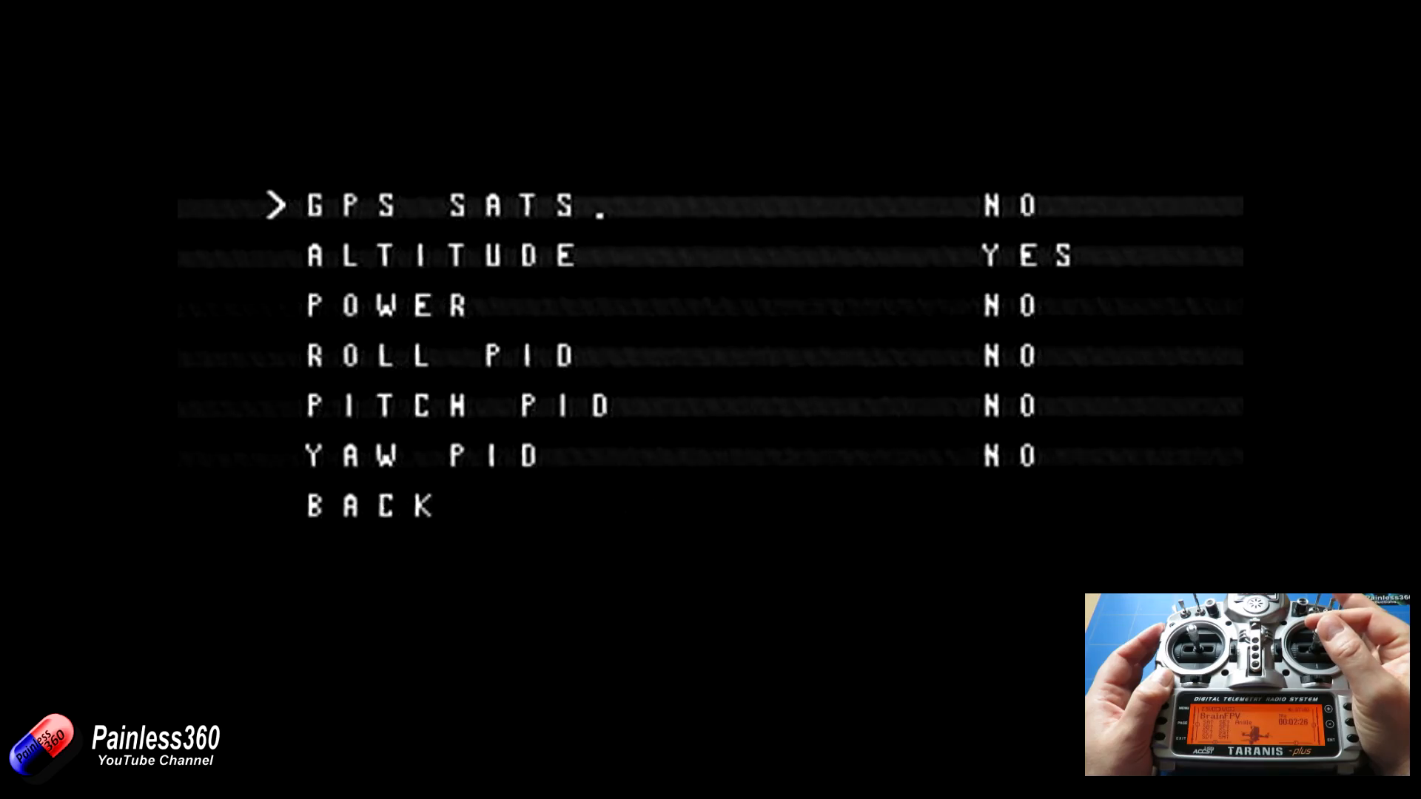
key(Down)
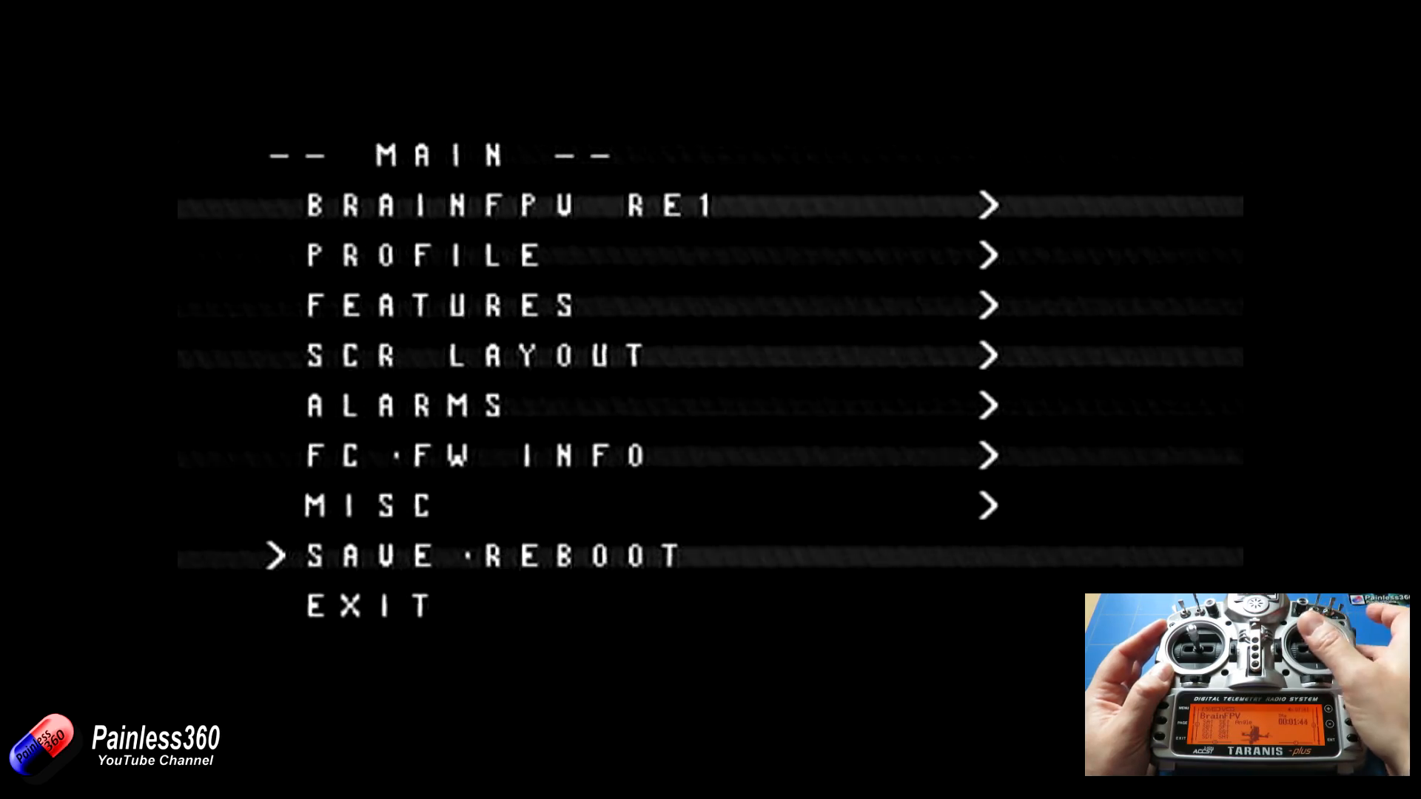
Step: Select SAVE/REBOOT from the Main menu to store the OSD settings
click(490, 555)
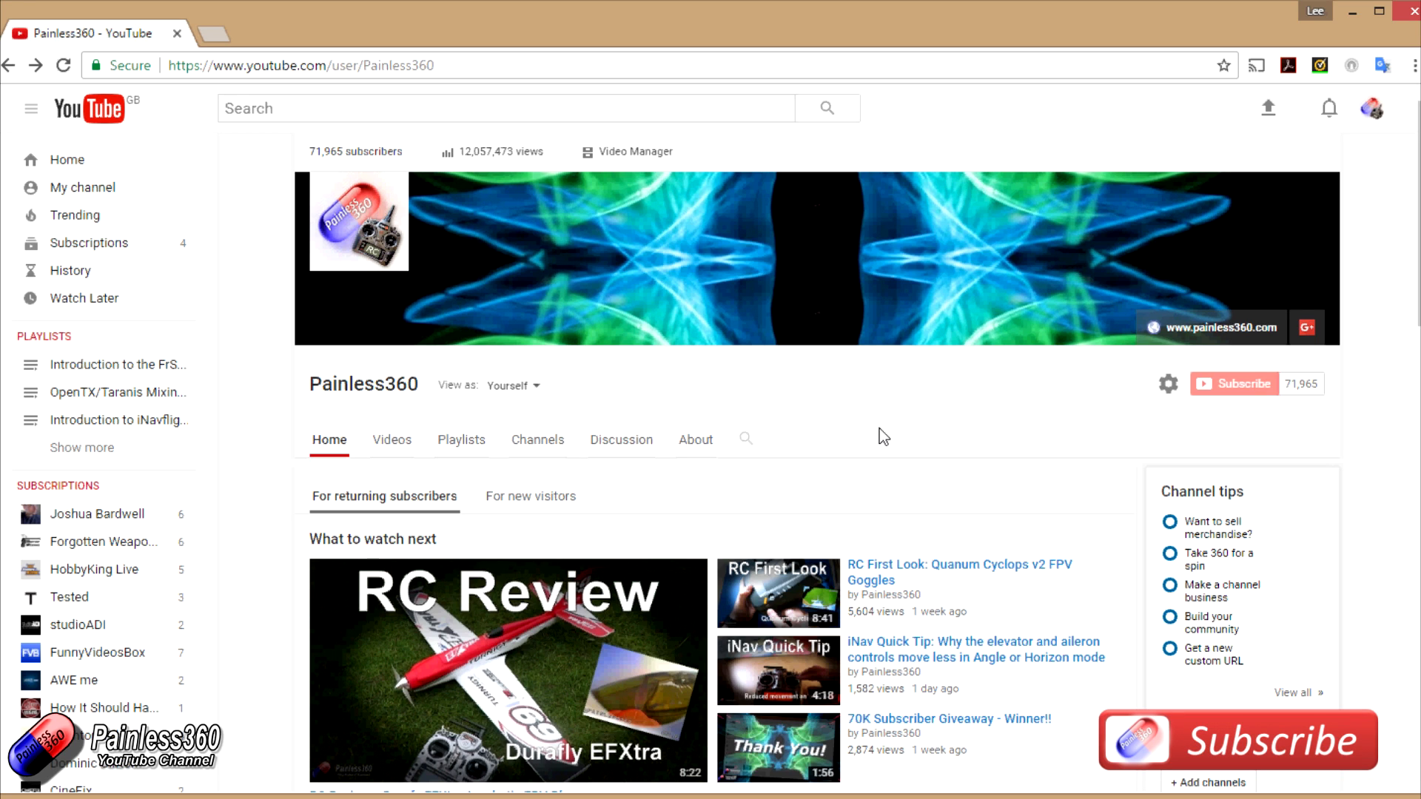
Step: Show the Painless360 channel's Playlists page and scroll into the created playlists
click(460, 439)
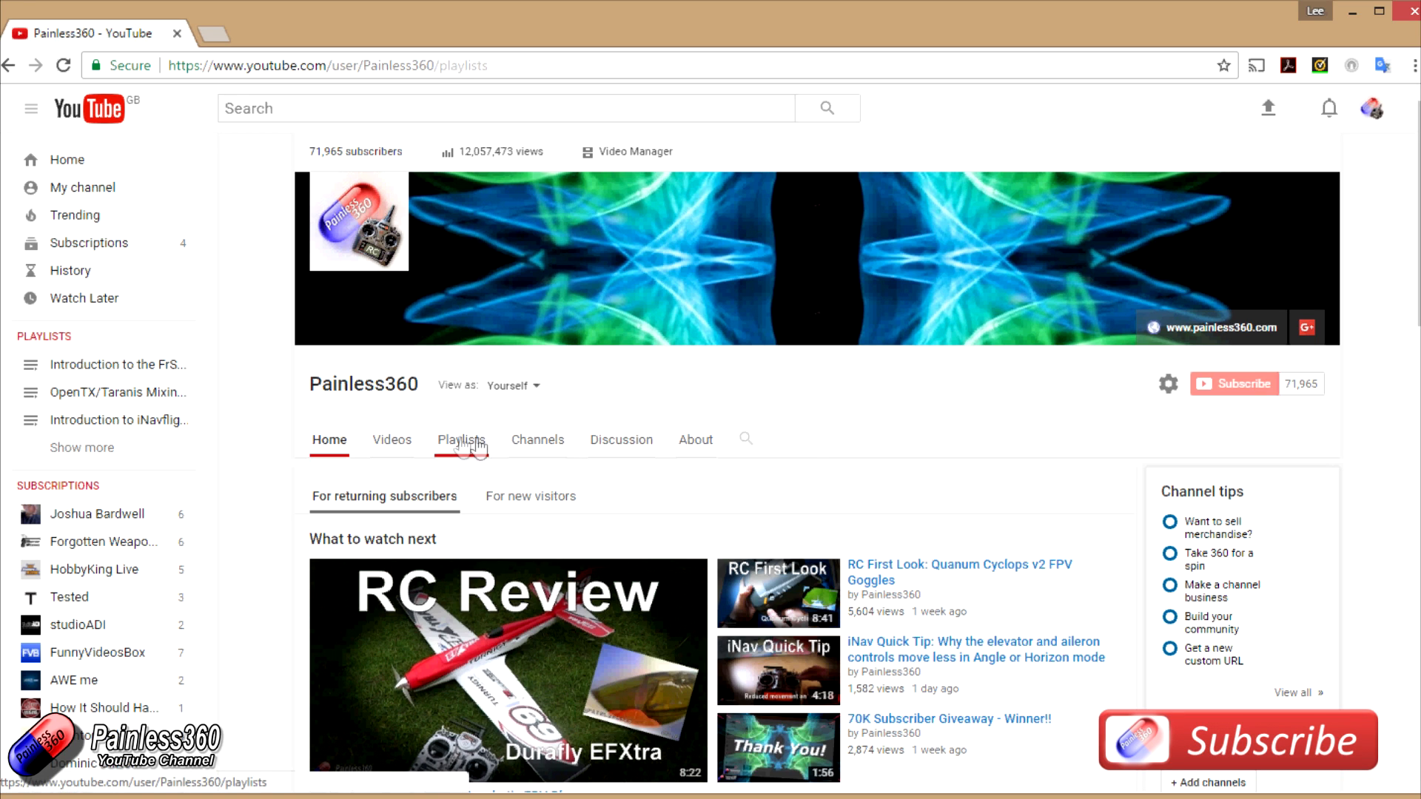
click(460, 439)
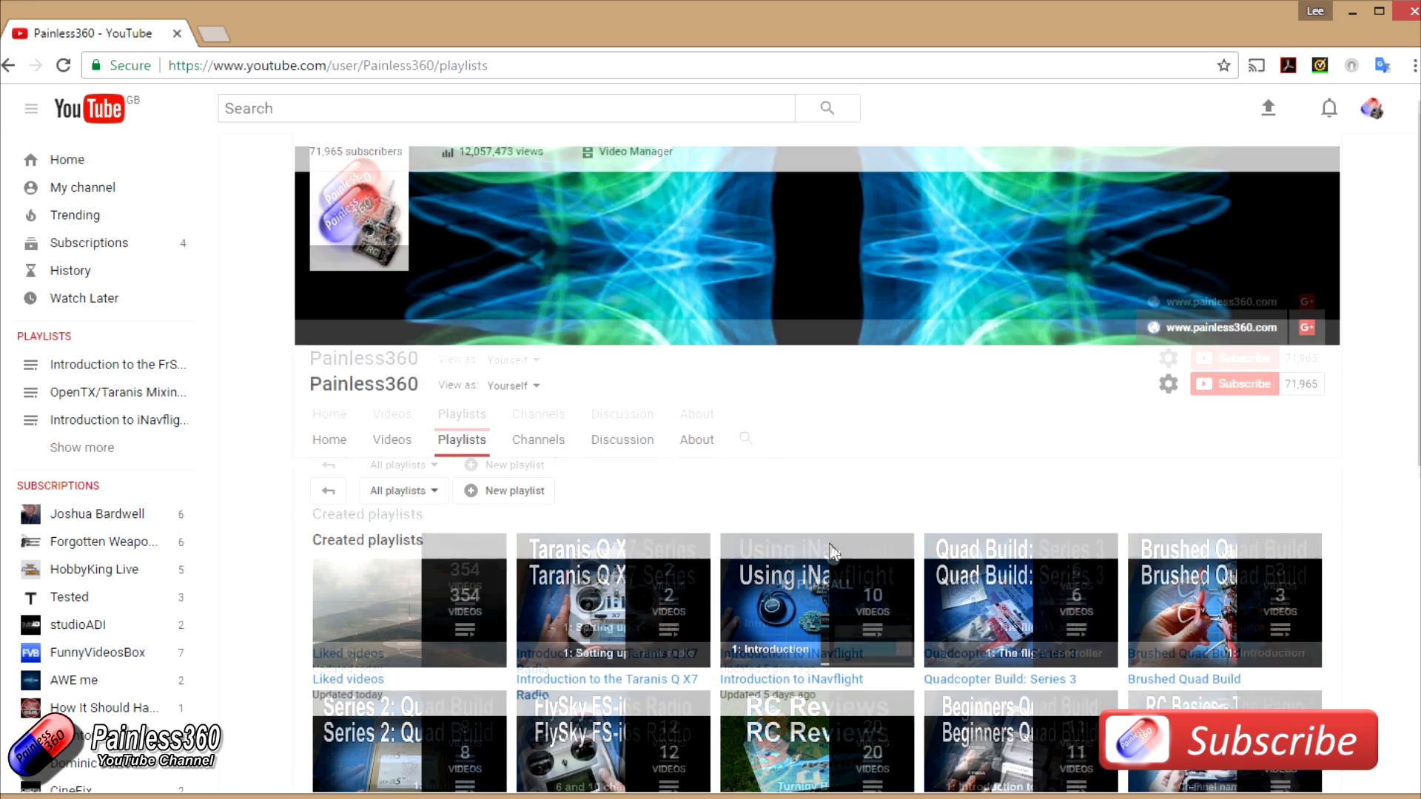
scroll(down, 3)
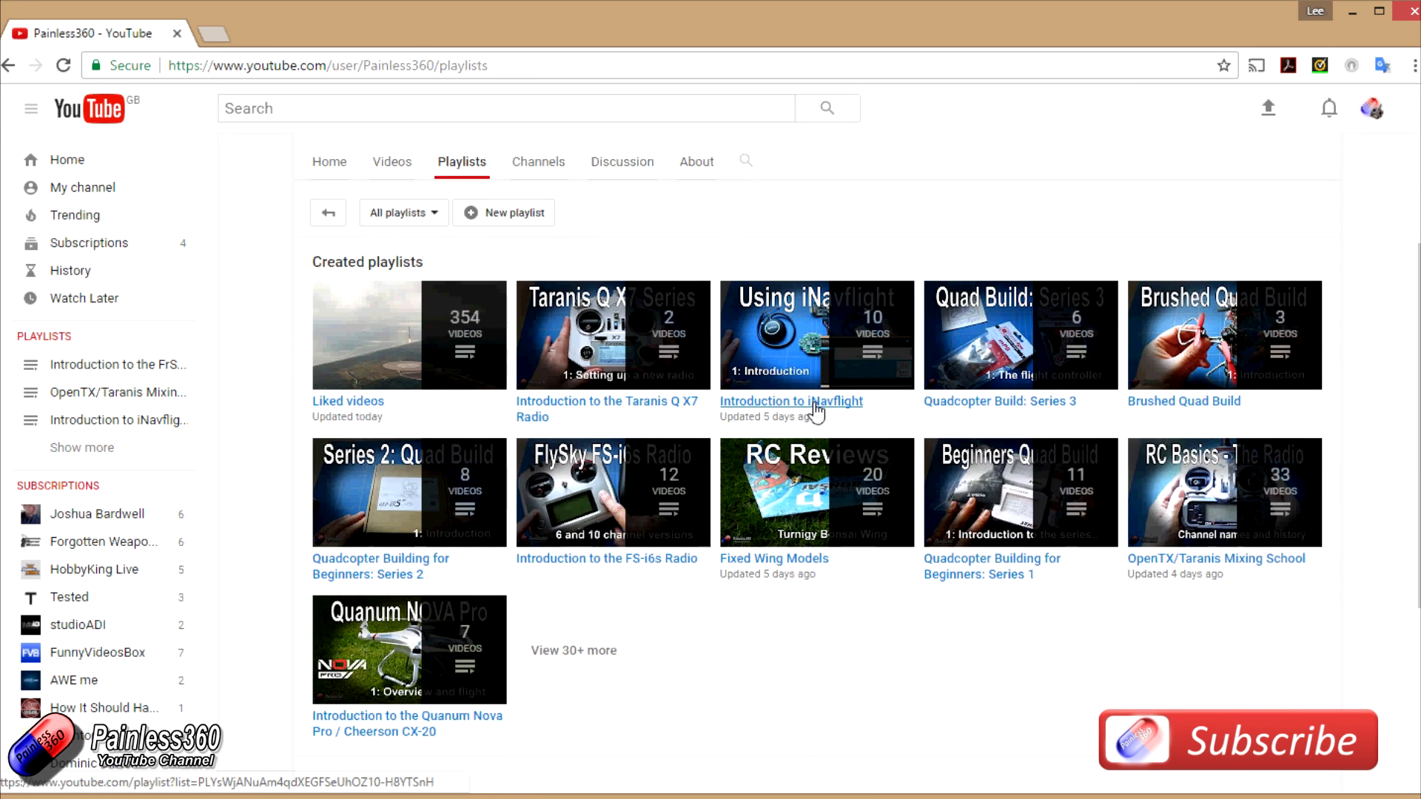
click(790, 401)
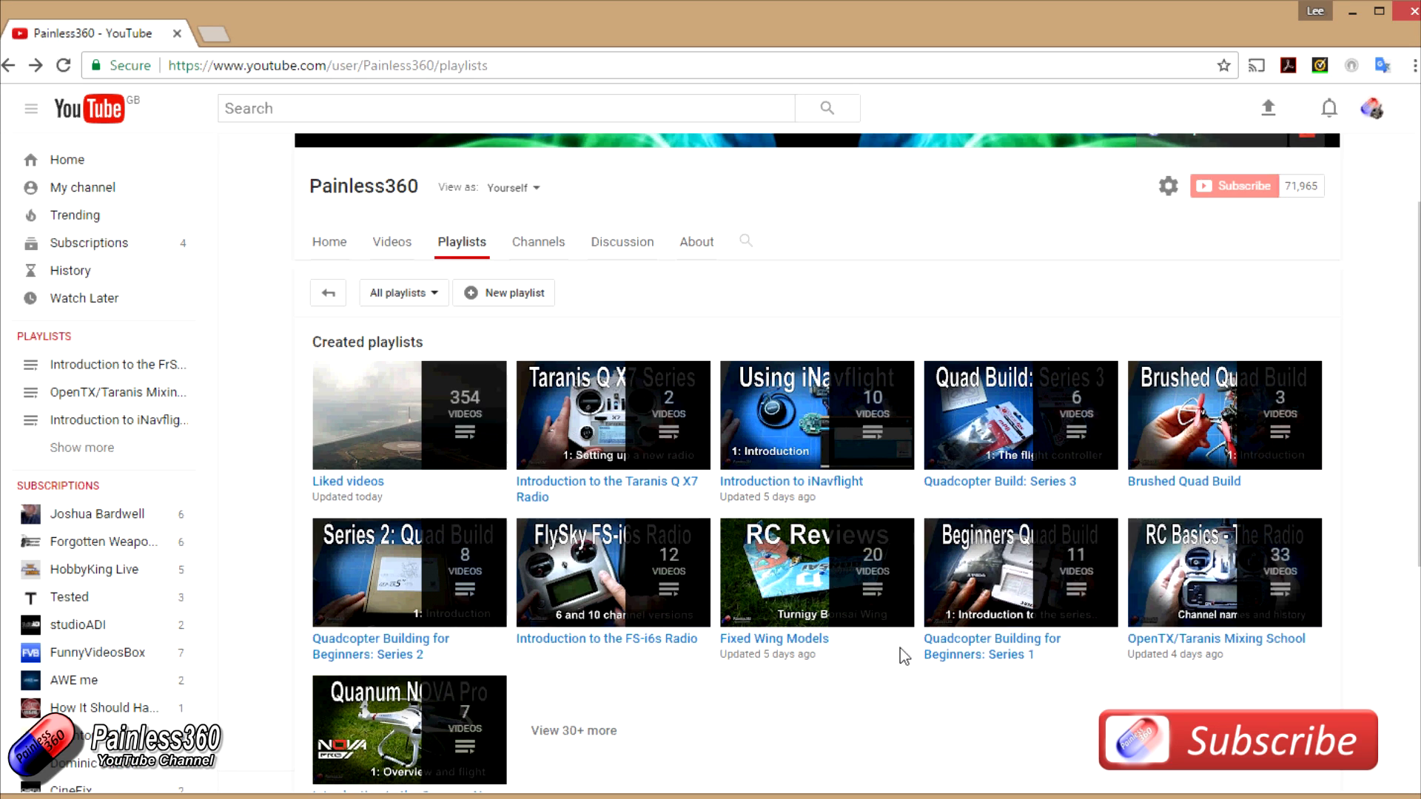
mouse_move(774, 638)
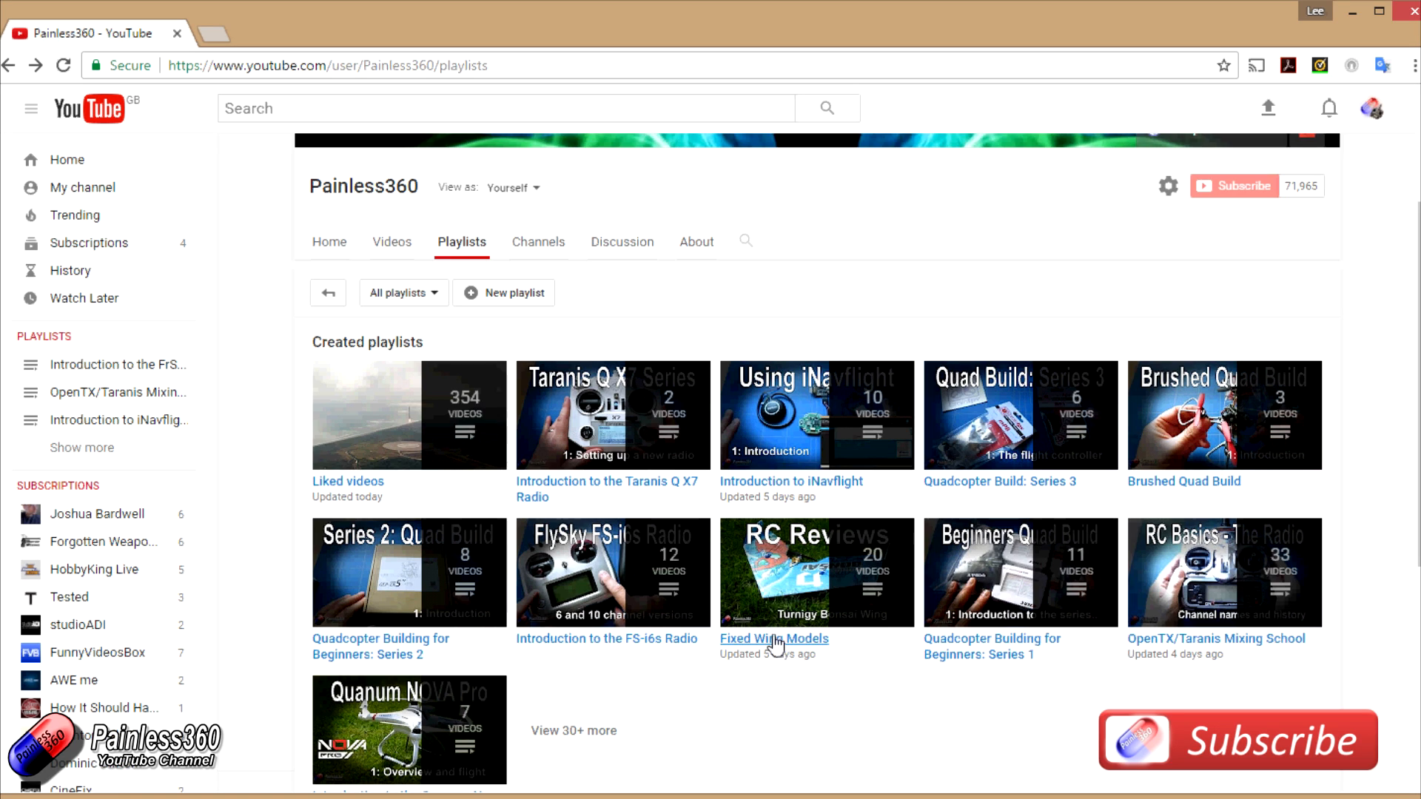
Step: Expand 'View 30+ more' to list all created playlists and scroll through them
scroll(down, 3)
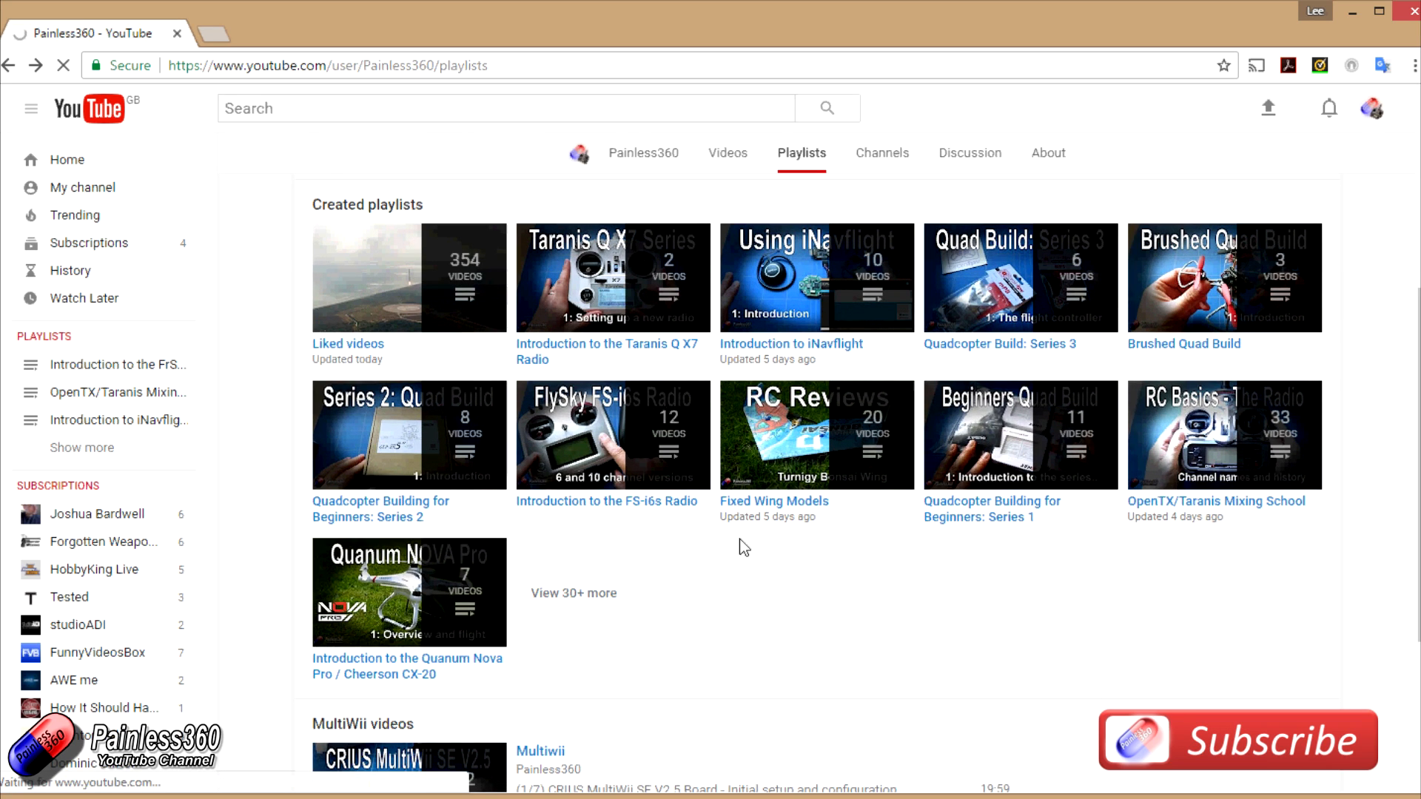
click(573, 592)
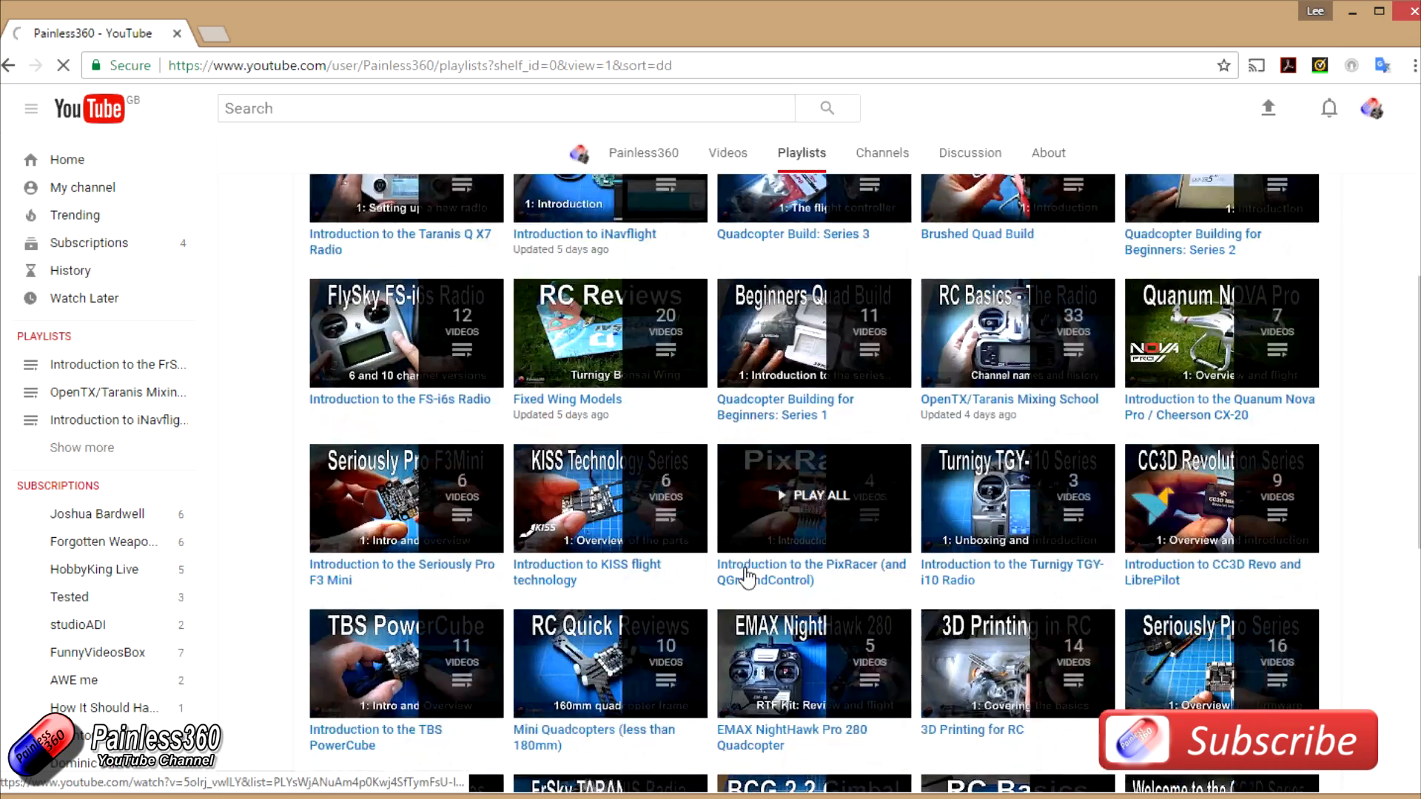
scroll(down, 3)
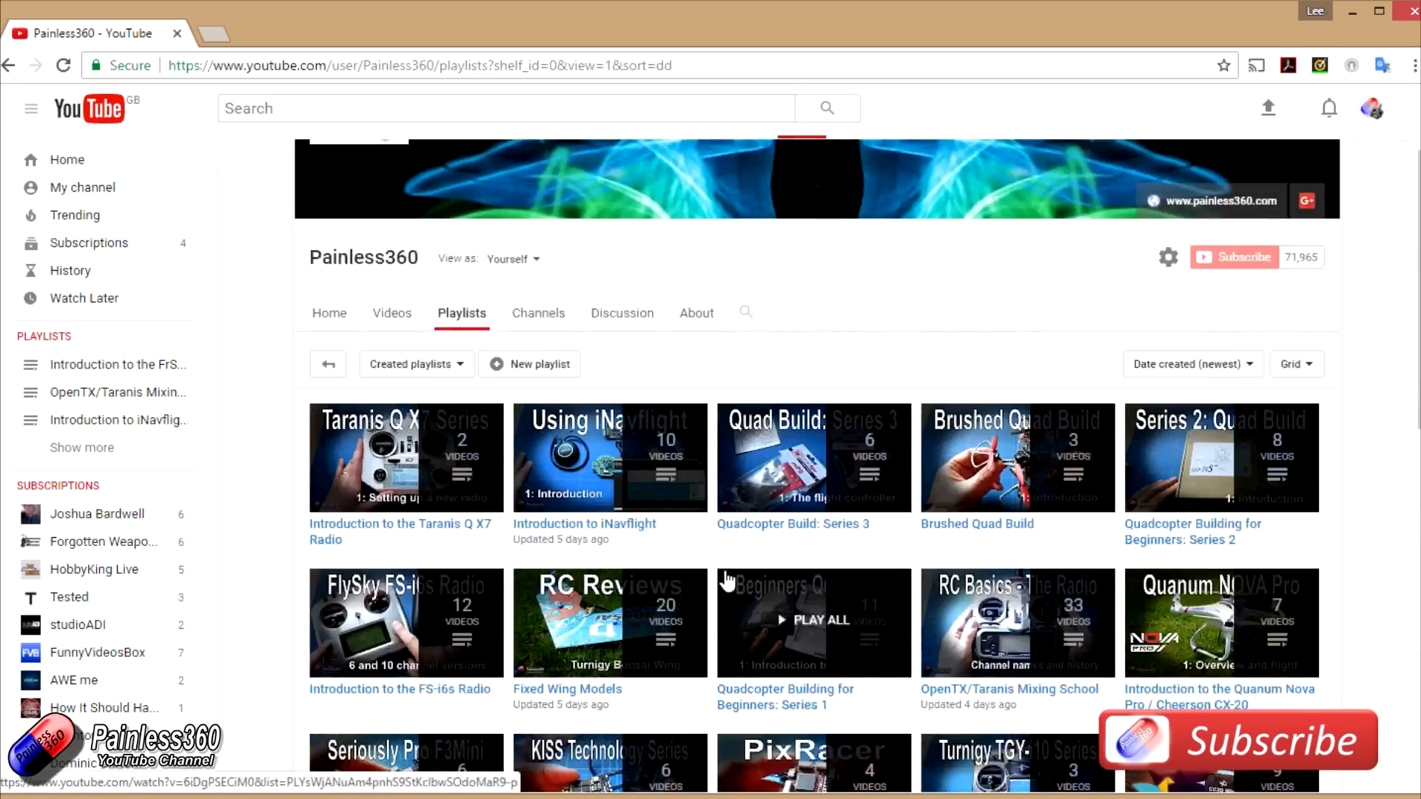
scroll(down, 3)
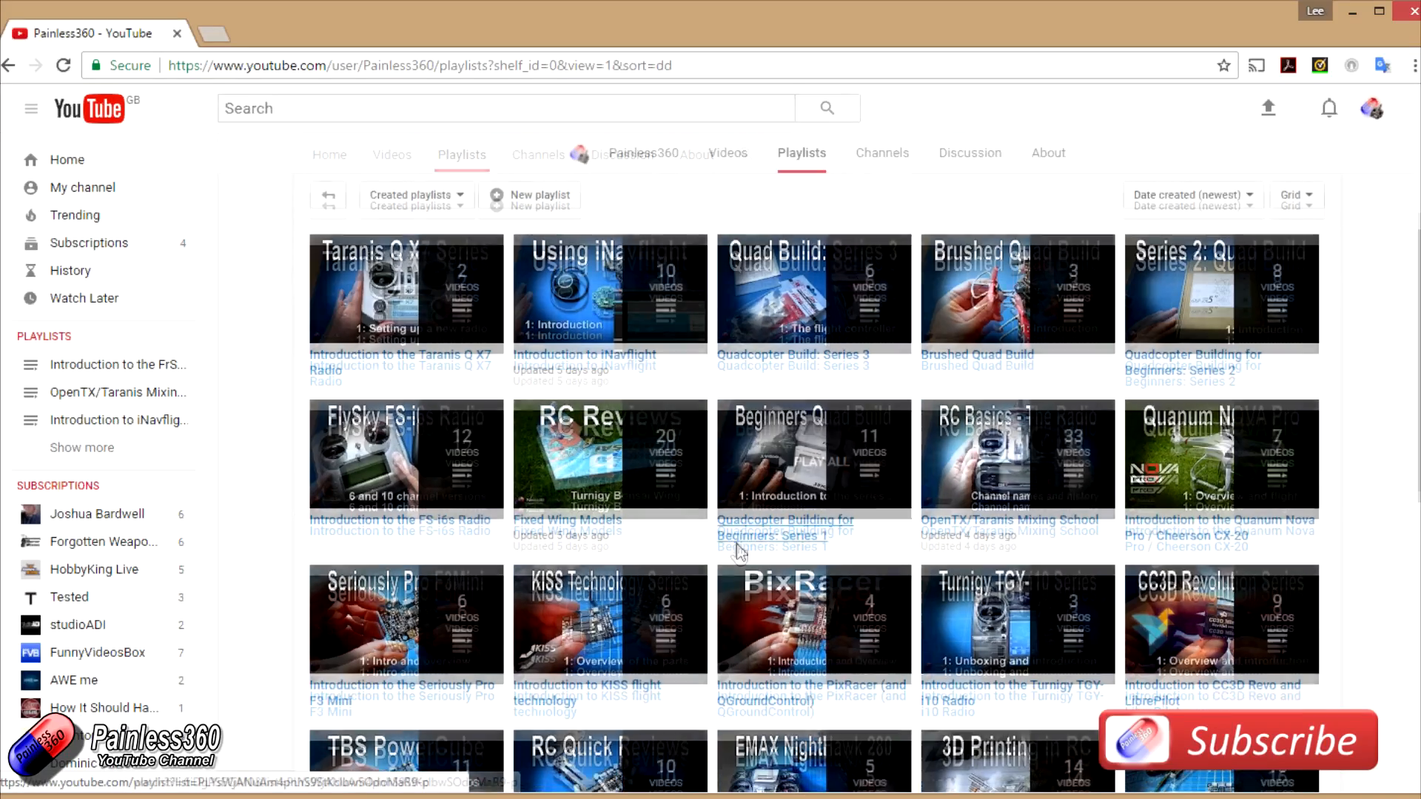